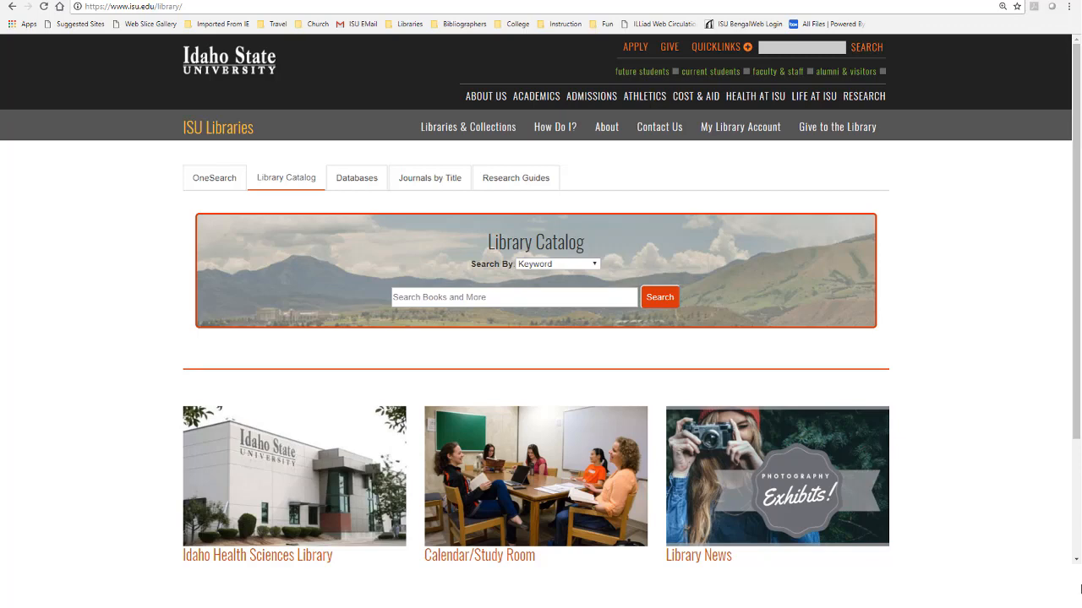
- Run a keyword catalog search for 'college readiness', returning 70 results sorted by relevance
{"action": "left_click", "coordinate": [285, 177]}
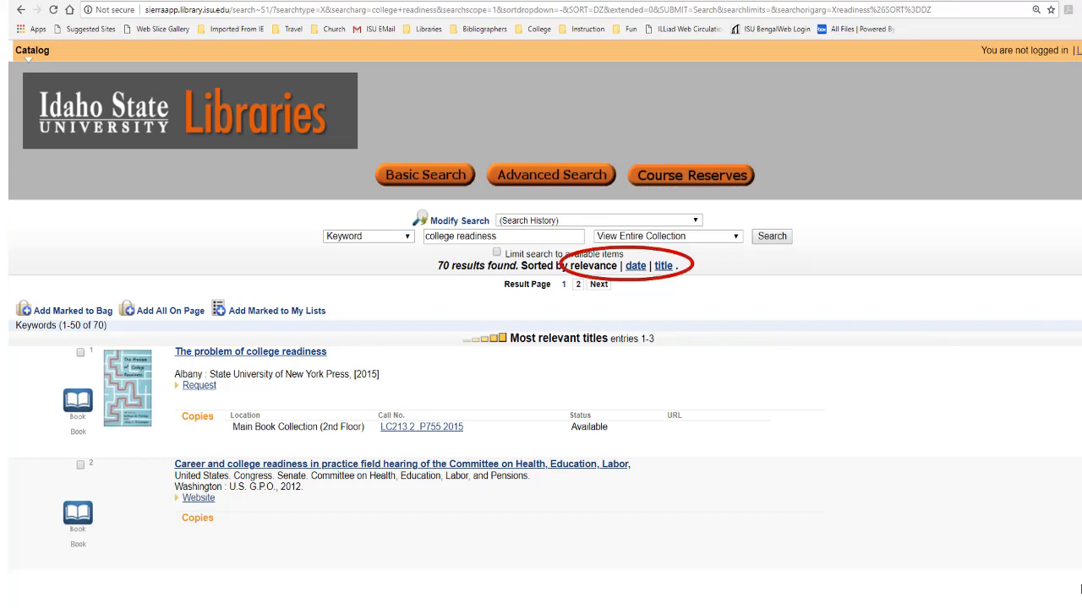
- Review the results and list the collections the search can be limited to
{"action": "scroll", "scroll_direction": "down", "scroll_amount": 3}
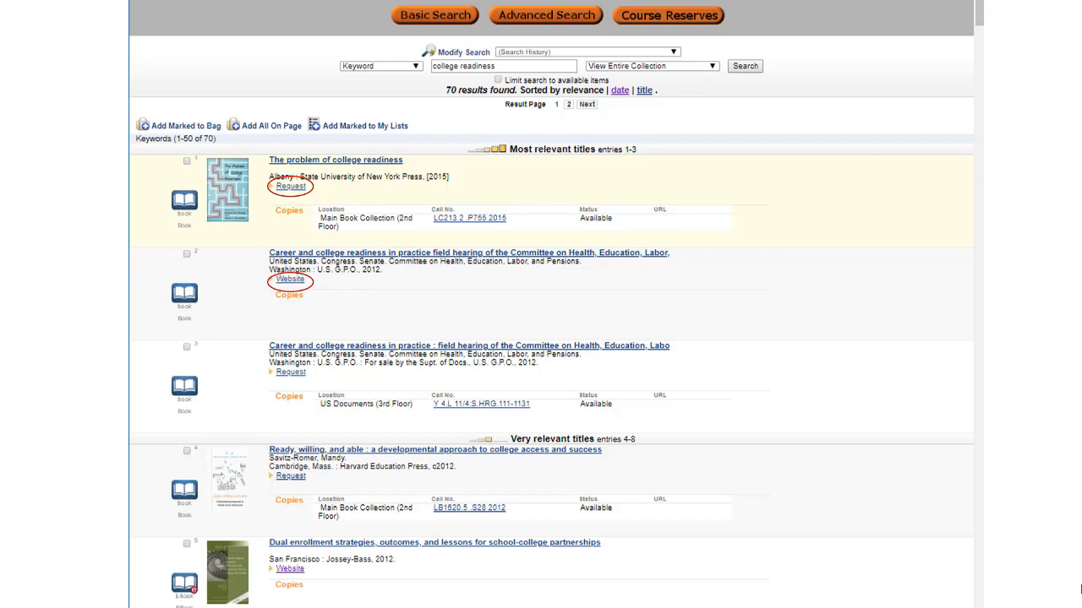
{"action": "left_click", "coordinate": [651, 66]}
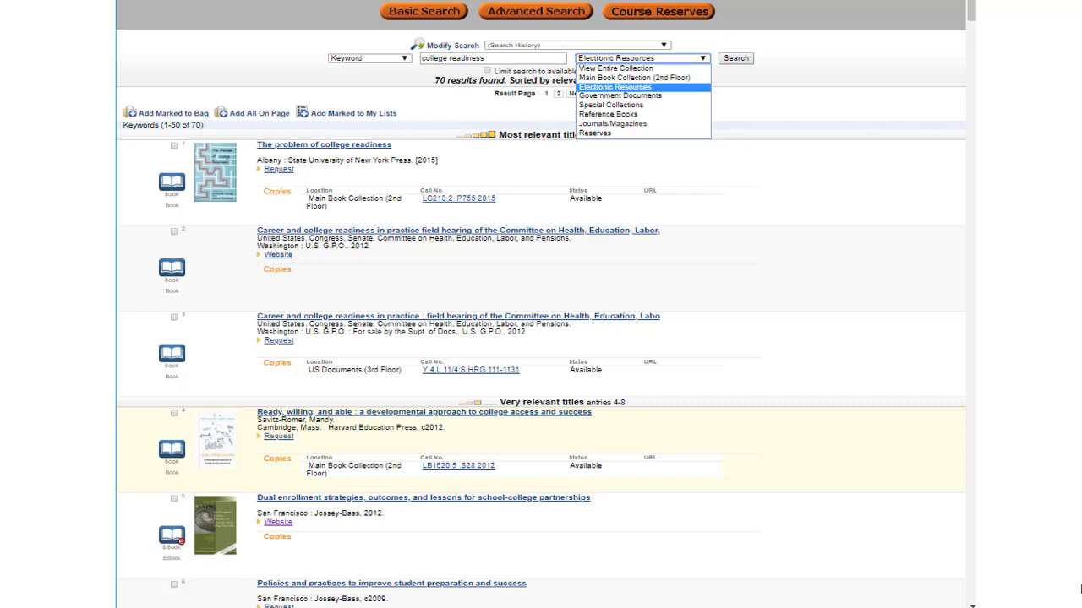
- Limit the 'college readiness' search to Electronic Resources
{"action": "left_click", "coordinate": [174, 497]}
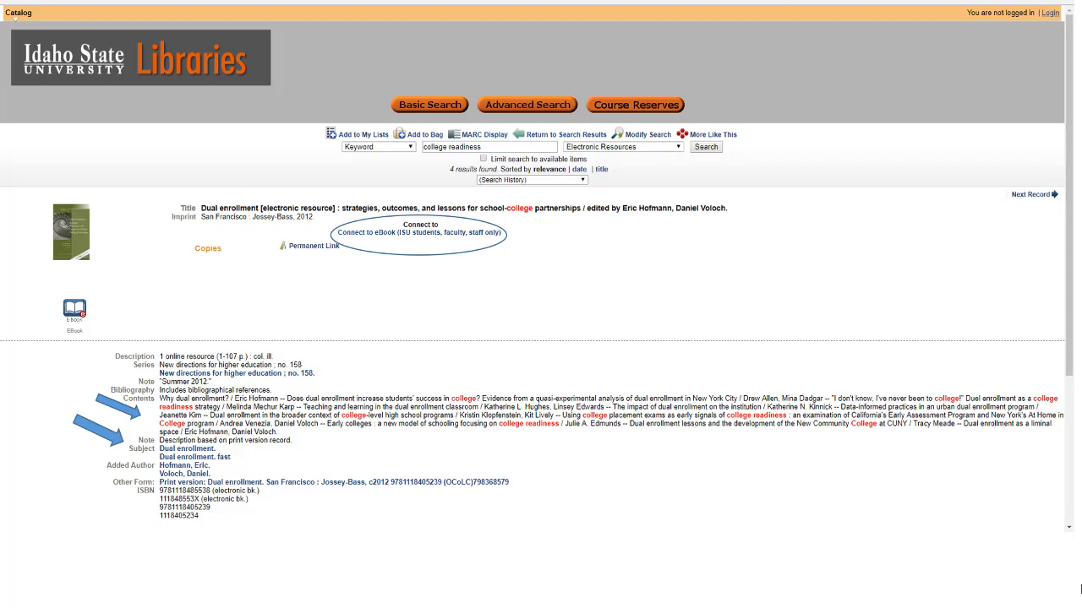
- Switch the ISU Libraries site to the Databases tab and its alphabetical database list
{"action": "left_click", "coordinate": [419, 233]}
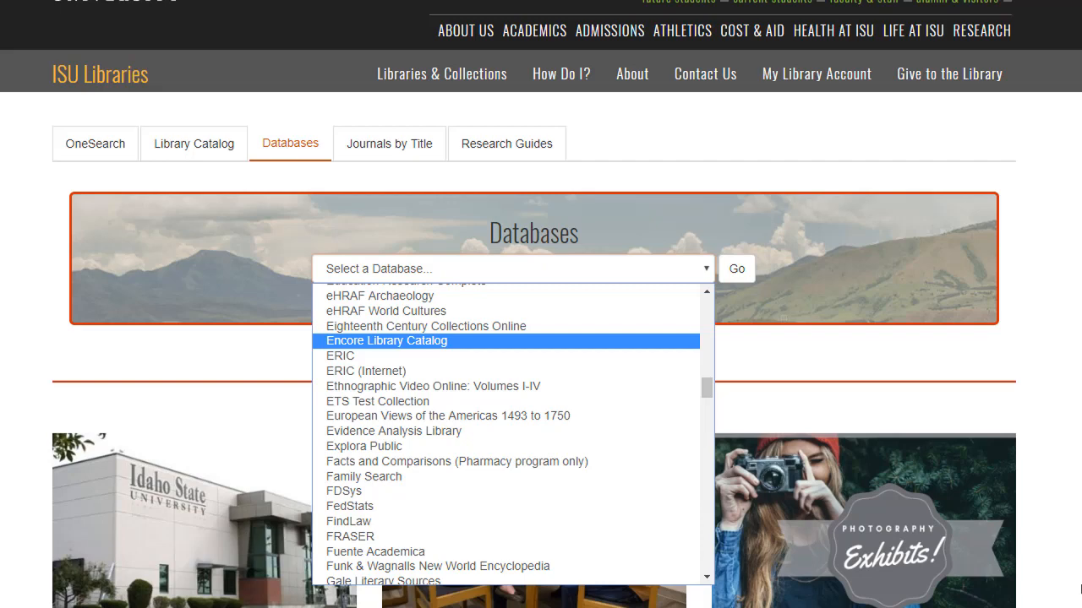
- Search 'college readiness' in Encore Library Catalog and show all Subject/Tag facets for its 70 results
{"action": "left_click", "coordinate": [385, 342]}
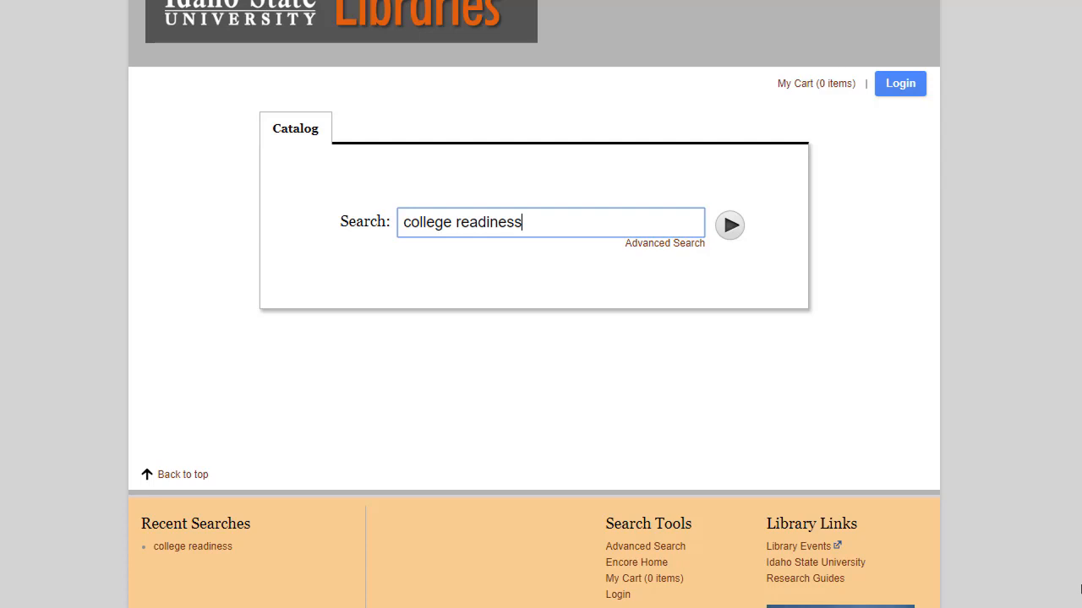
{"action": "left_click", "coordinate": [728, 225]}
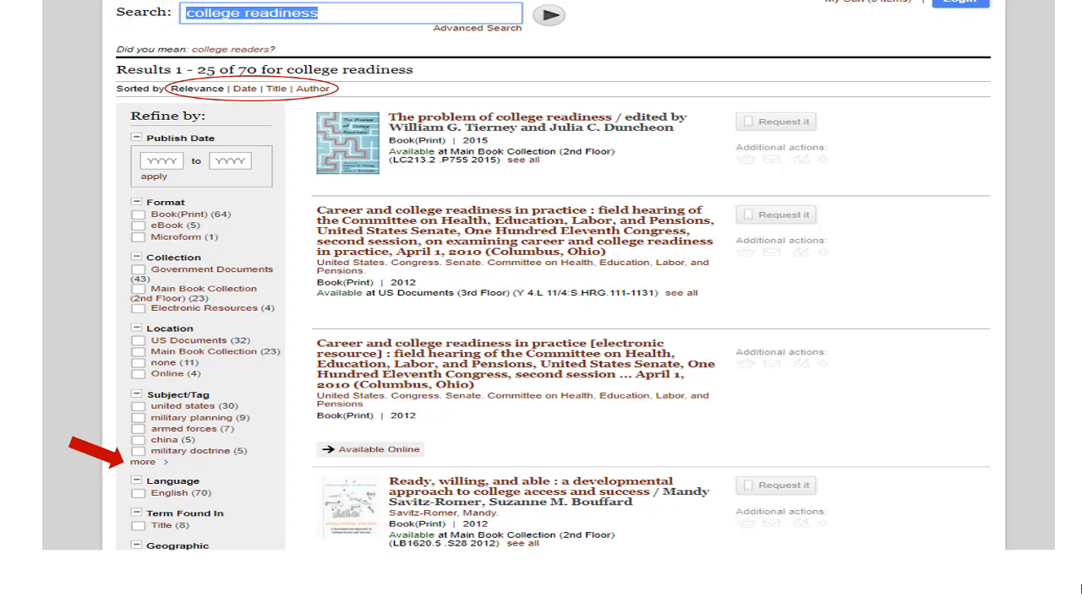
{"action": "left_click", "coordinate": [142, 461]}
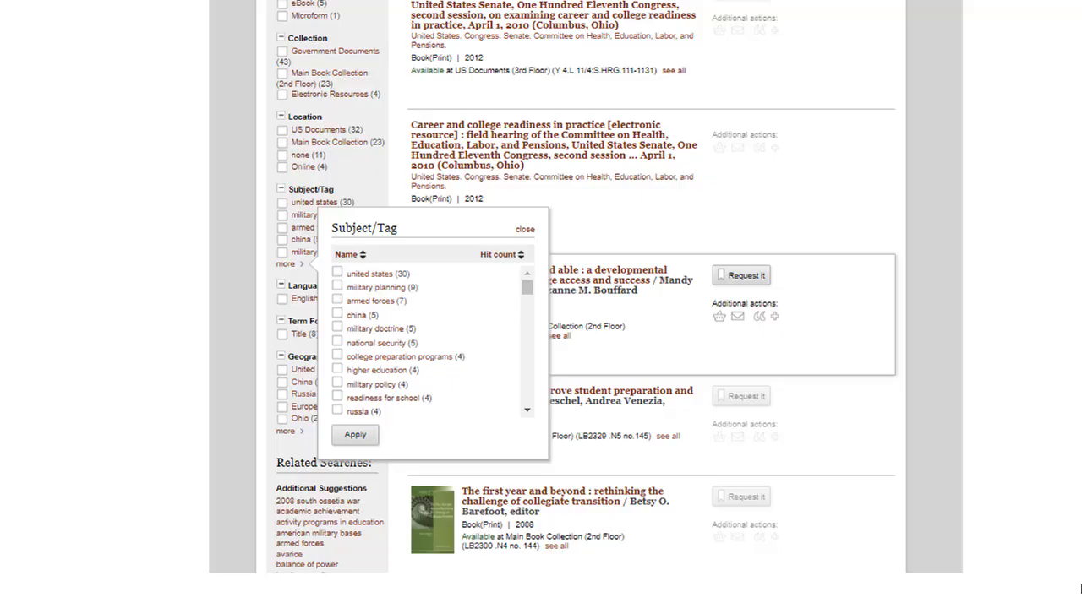